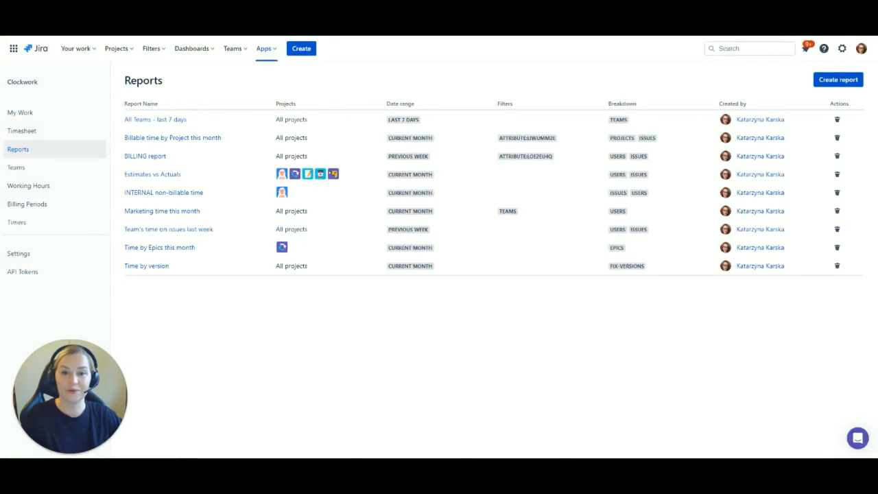
mouse_move(739, 129)
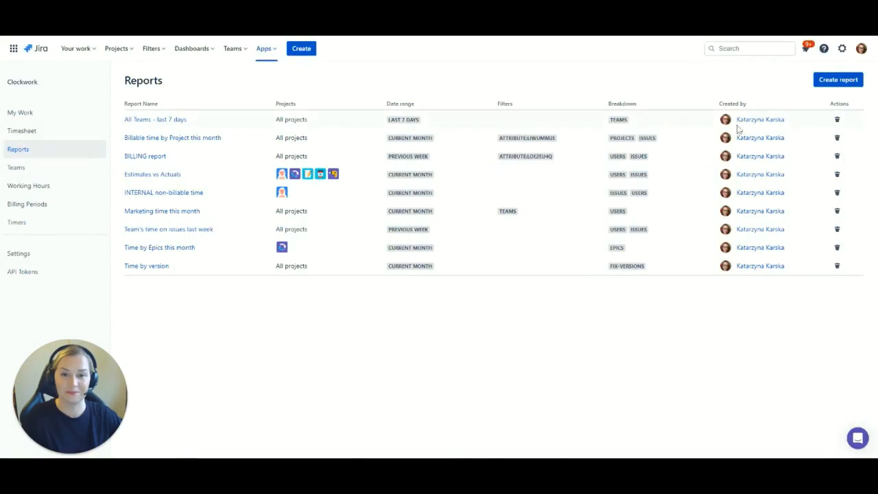
Open the Timesheet page from the Clockwork sidebar.
left_click(22, 130)
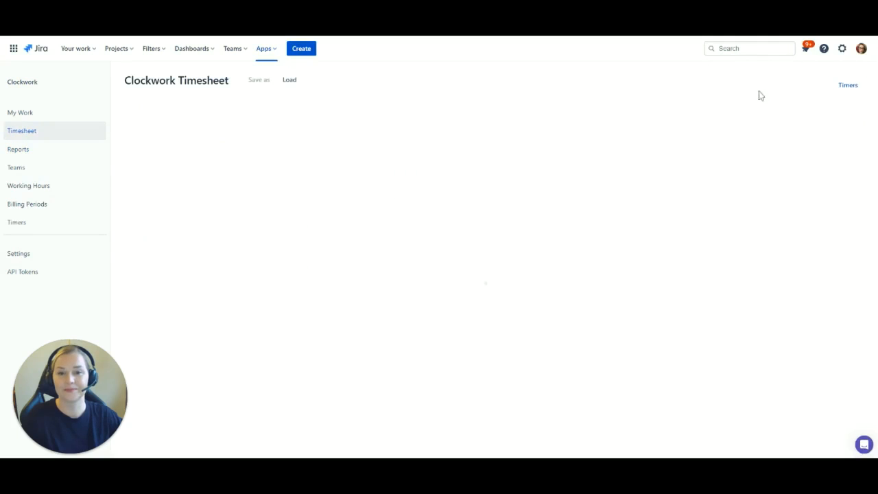
Switch the timesheet date range from Last 7 days to Previous Week (23–30 October) and apply it.
left_click(288, 79)
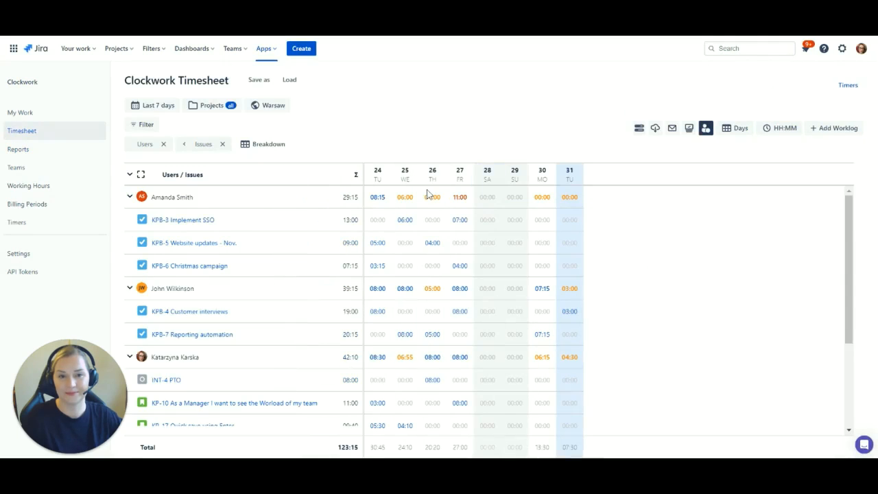
mouse_move(398, 181)
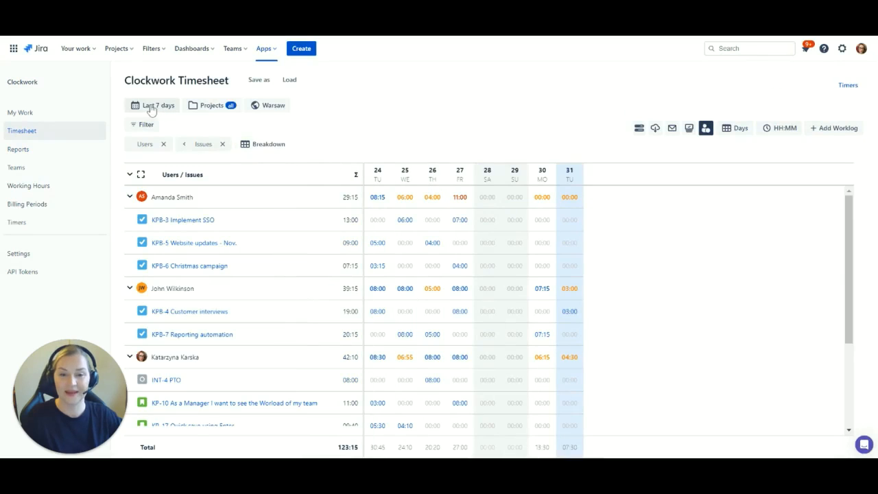
left_click(151, 104)
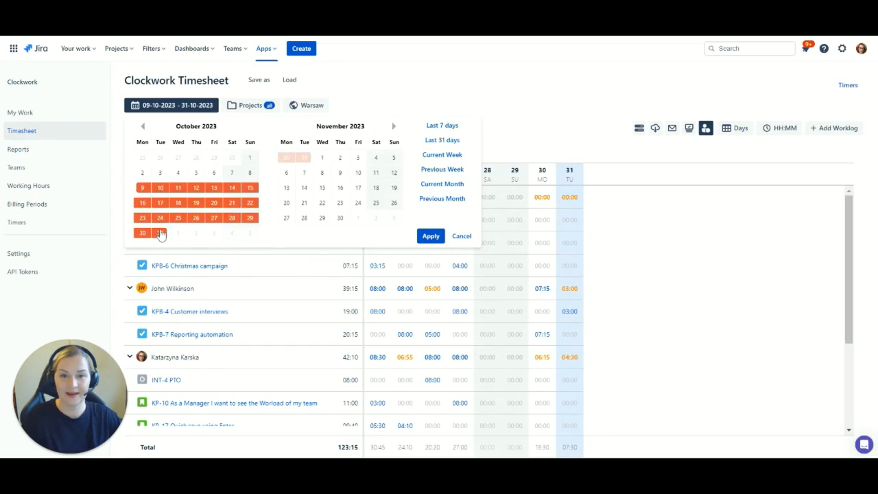
left_click(442, 168)
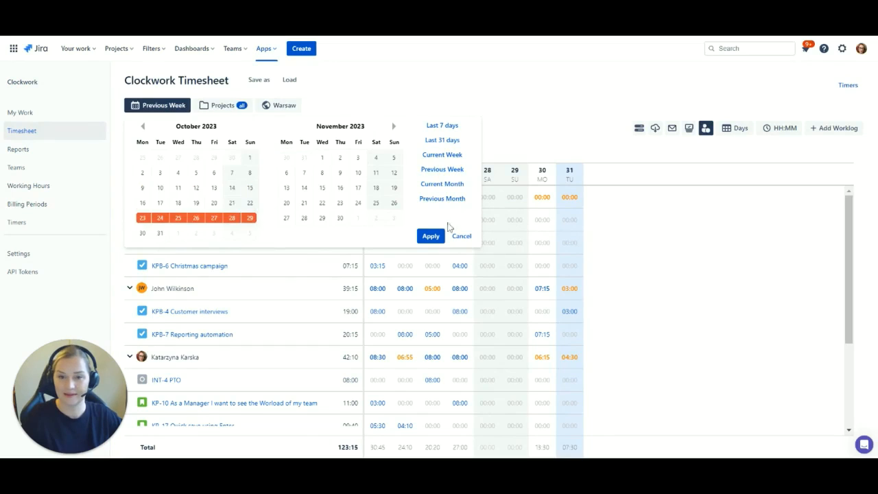
left_click(431, 236)
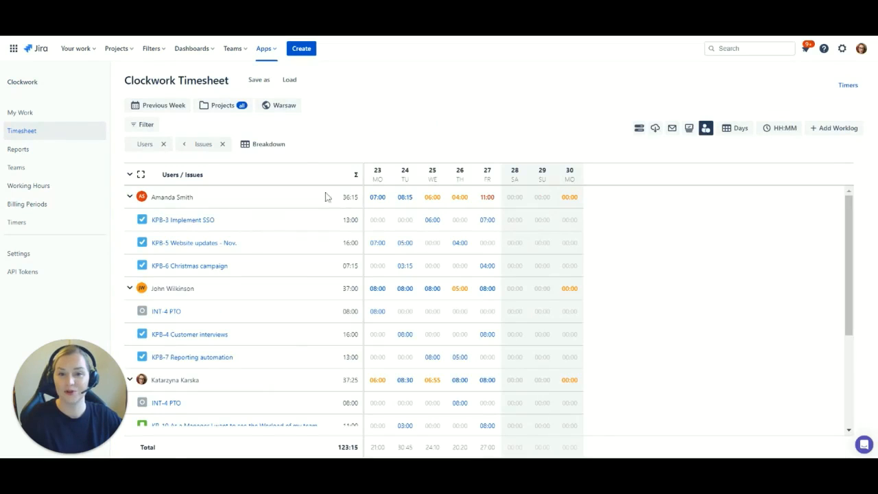
left_click(222, 104)
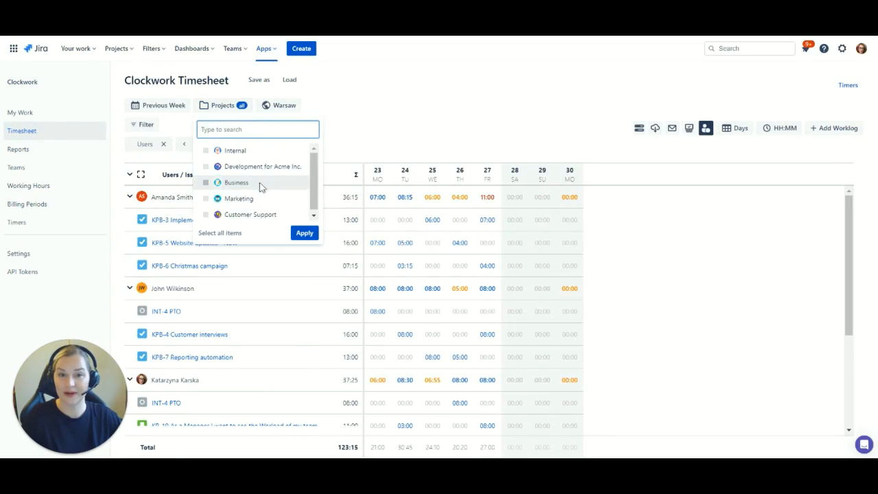
left_click(304, 233)
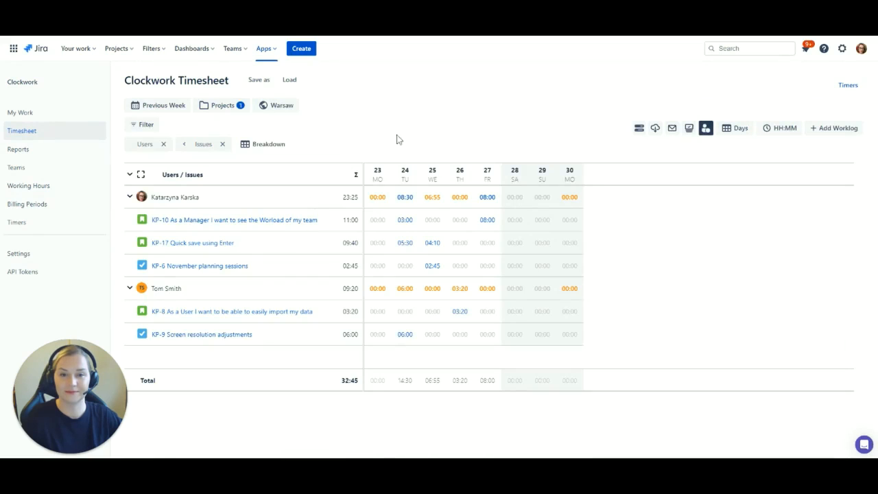
mouse_move(143, 123)
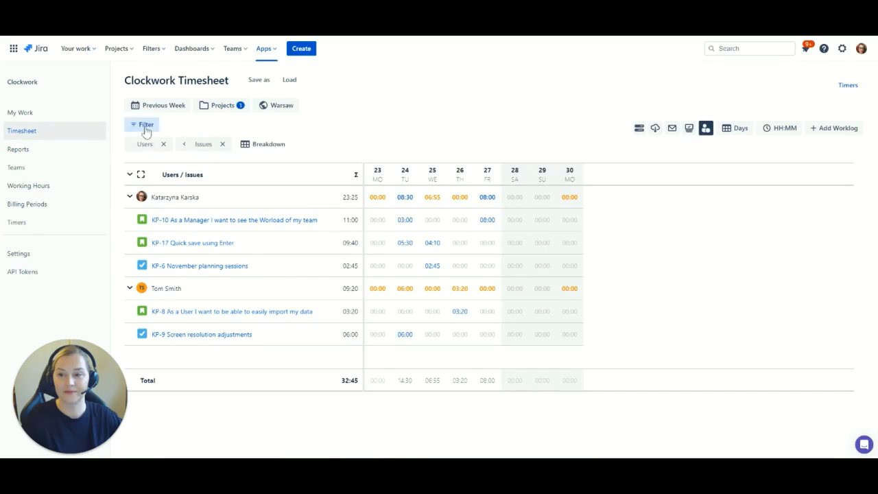
left_click(142, 123)
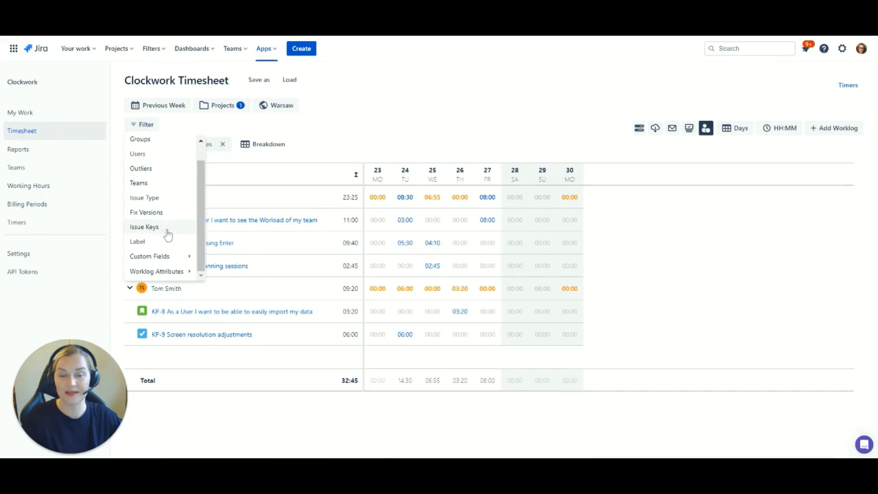
mouse_move(186, 275)
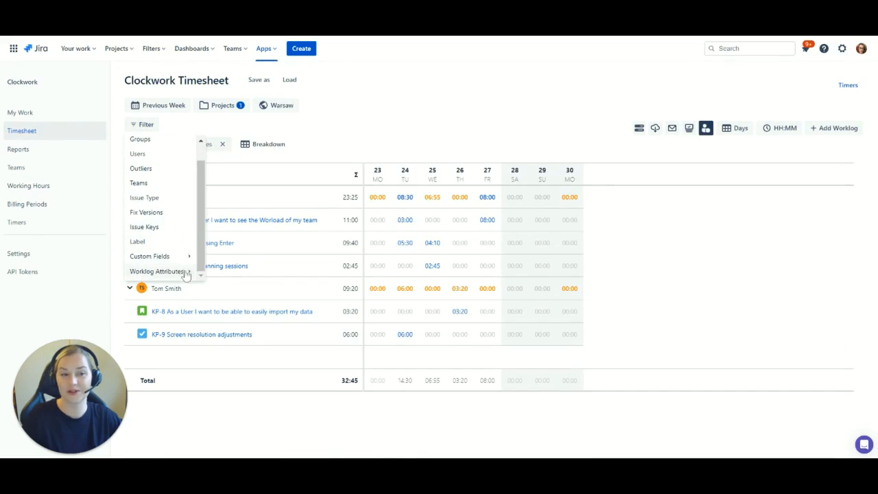
left_click(163, 272)
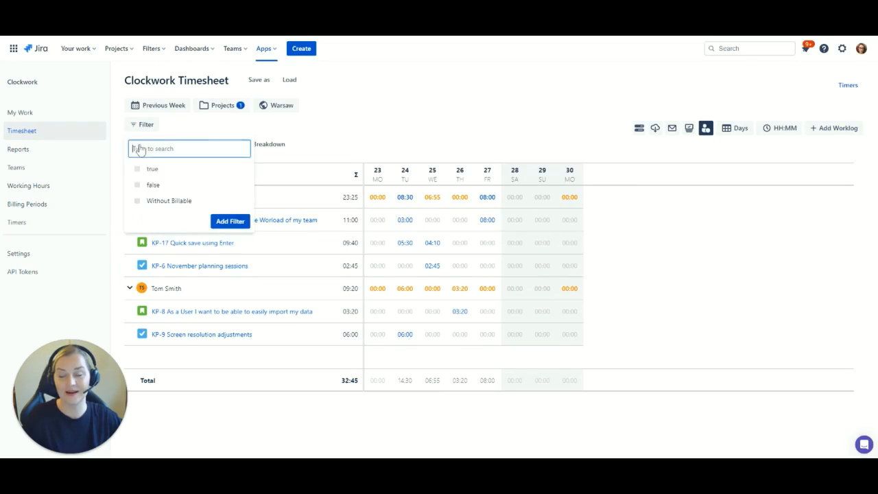
left_click(137, 169)
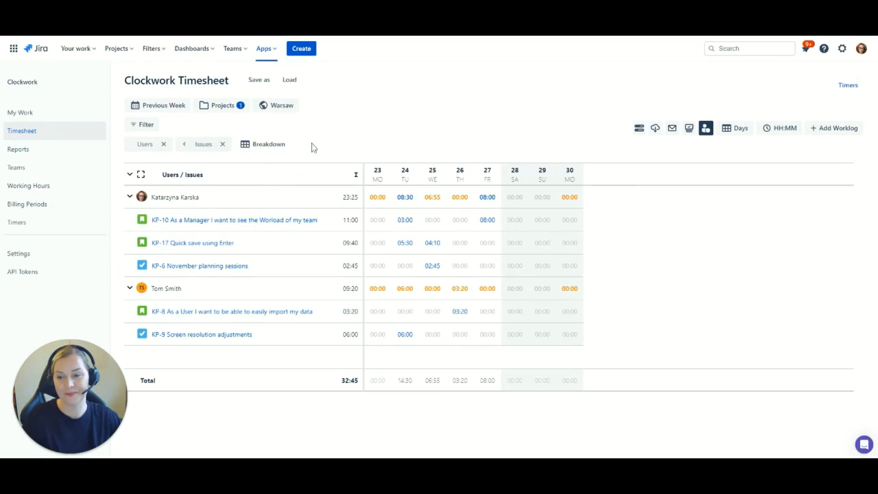
mouse_move(267, 144)
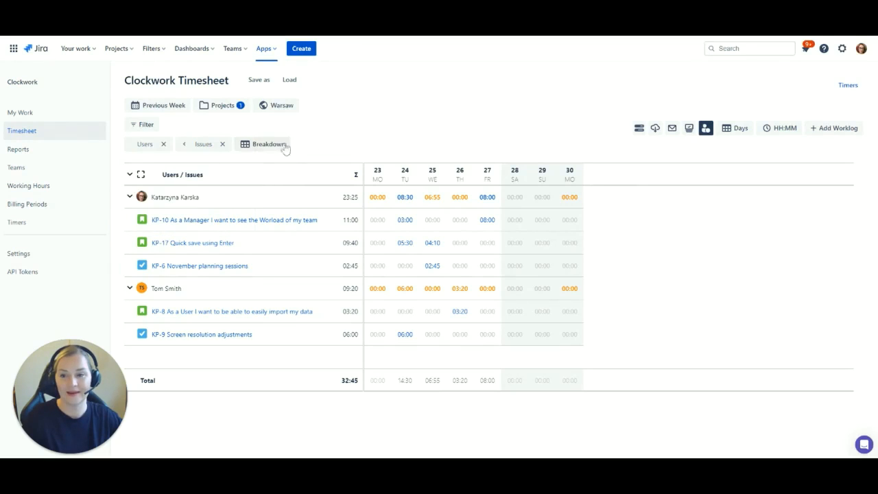
left_click(266, 144)
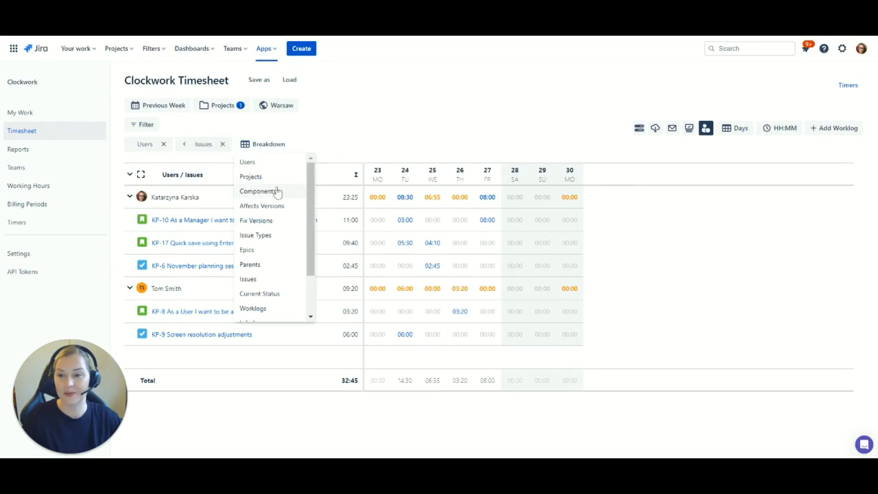
scroll("down", 3)
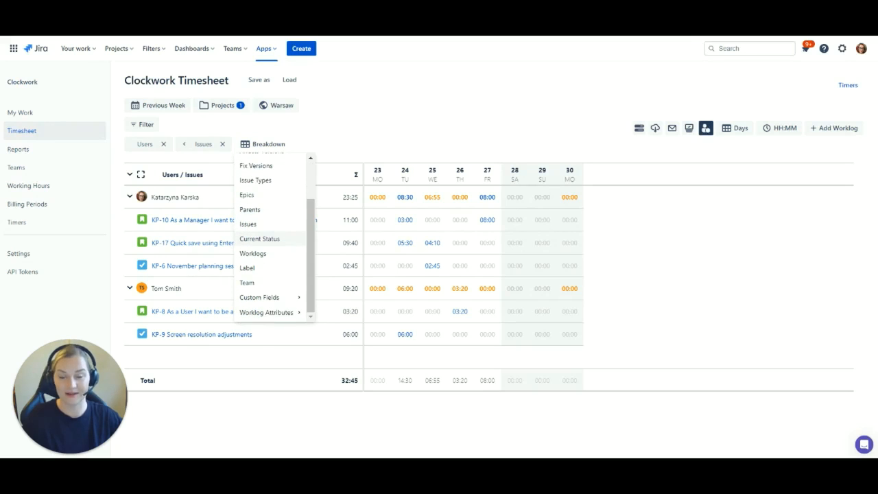
scroll("up", 3)
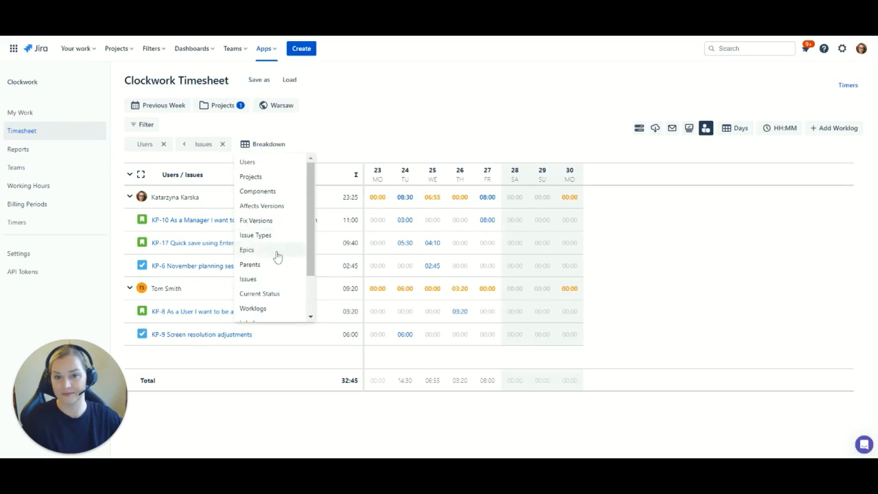
left_click(247, 250)
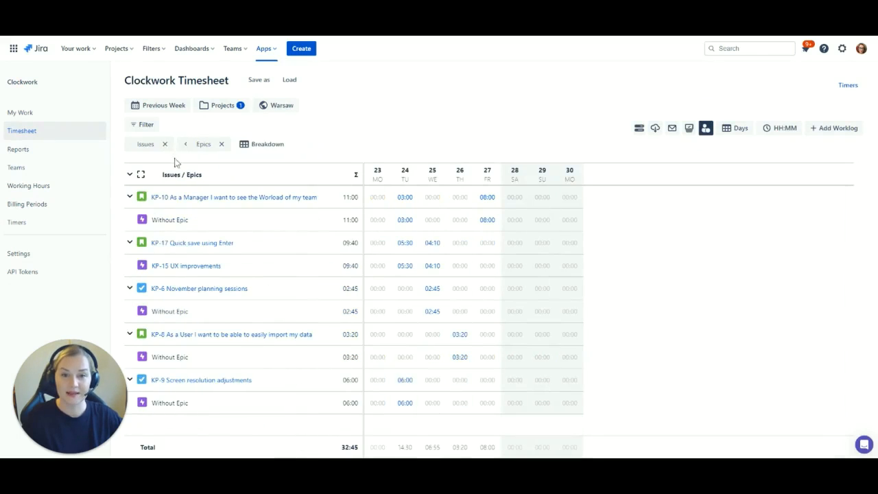
left_click(183, 144)
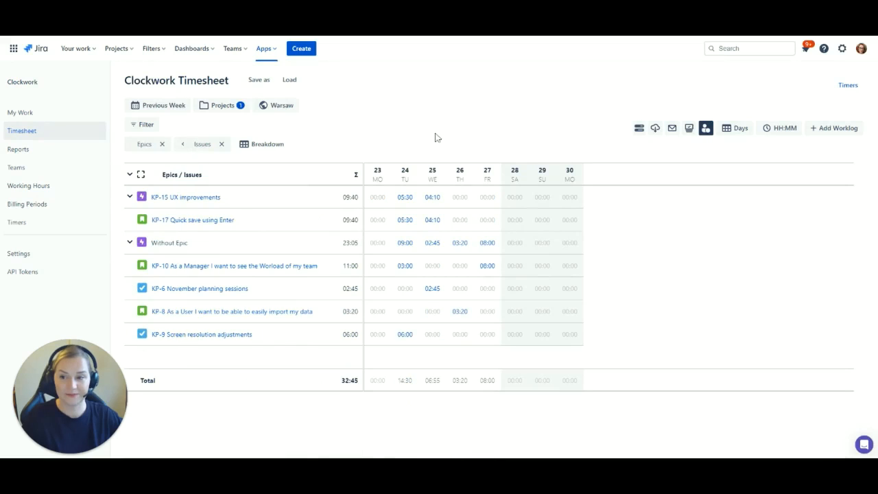
mouse_move(340, 137)
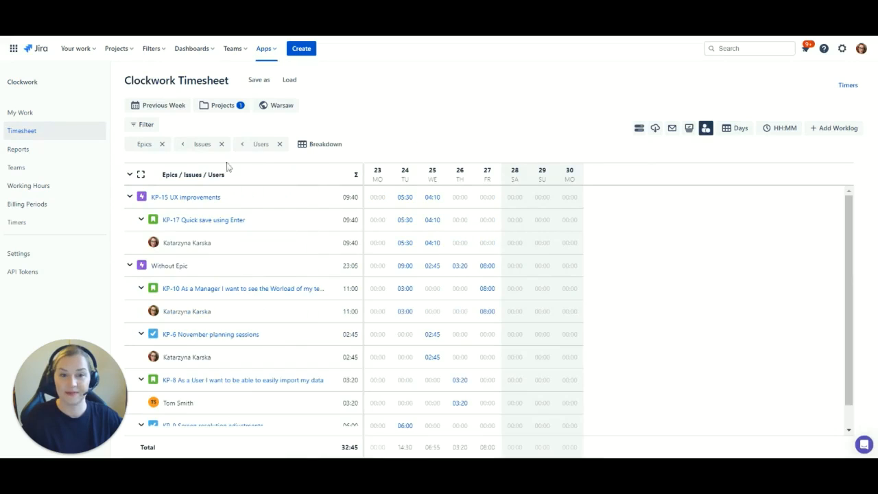
left_click(181, 144)
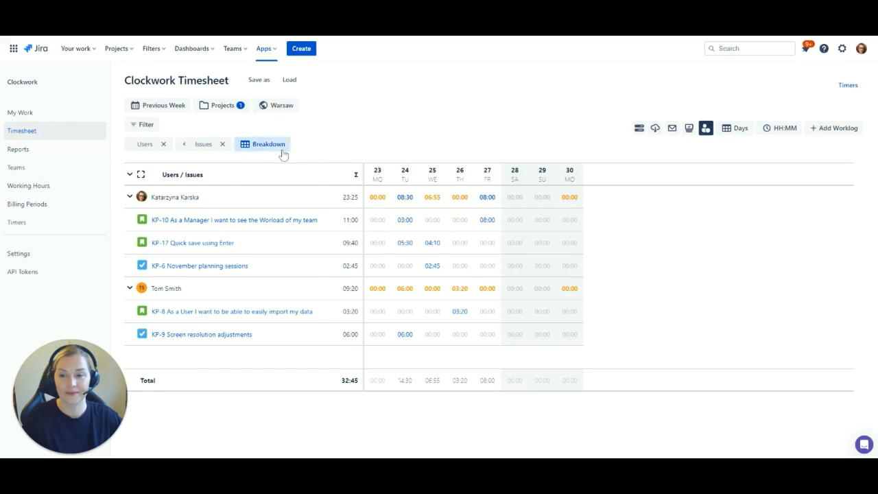
Group the timesheet by Fix Versions and drop Users as a grouping level.
left_click(262, 144)
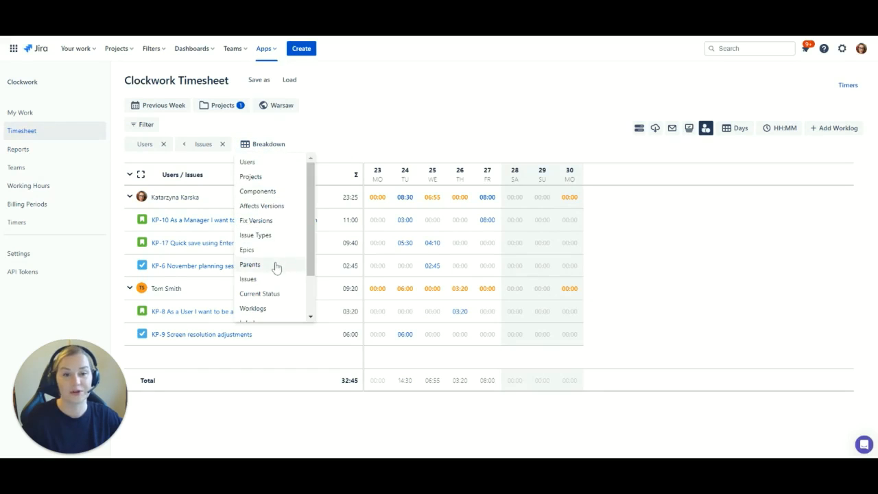
left_click(255, 220)
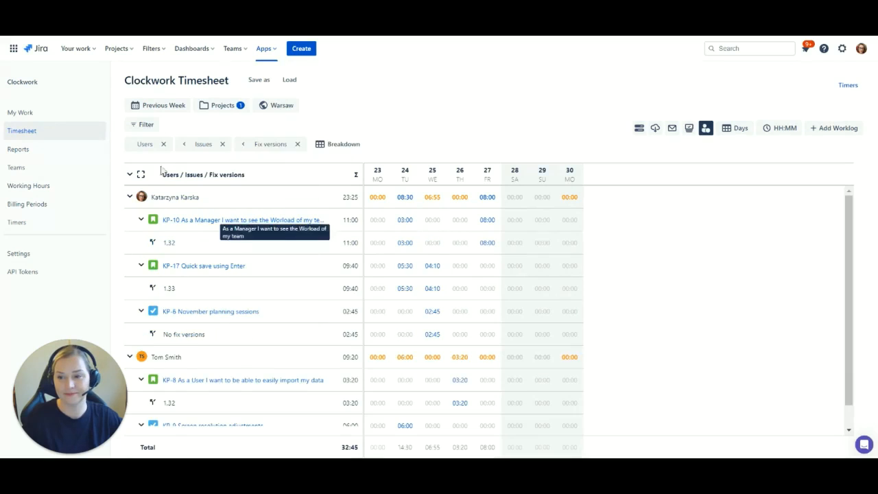
left_click(162, 144)
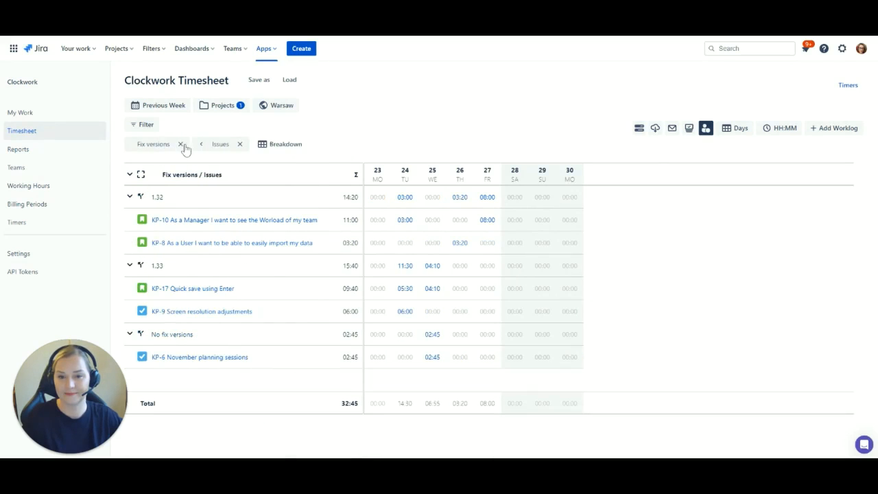
mouse_move(734, 128)
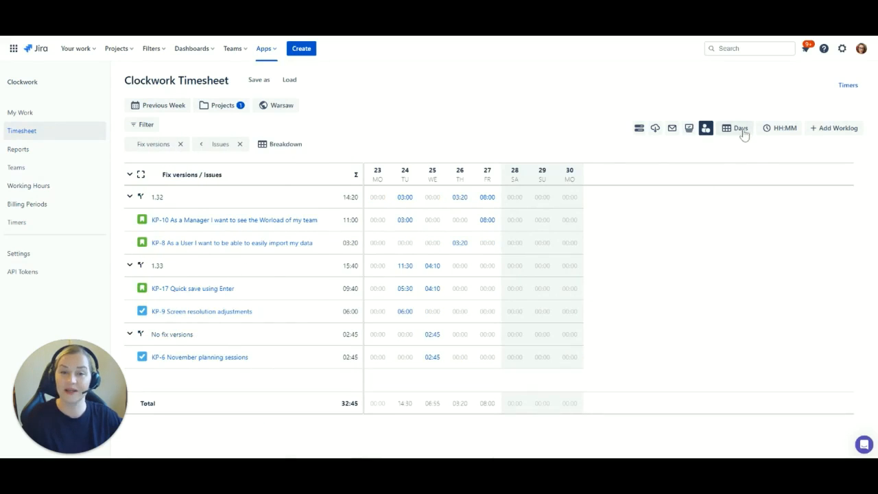
Show original and remaining estimate columns and break logged time down by individual days.
left_click(735, 127)
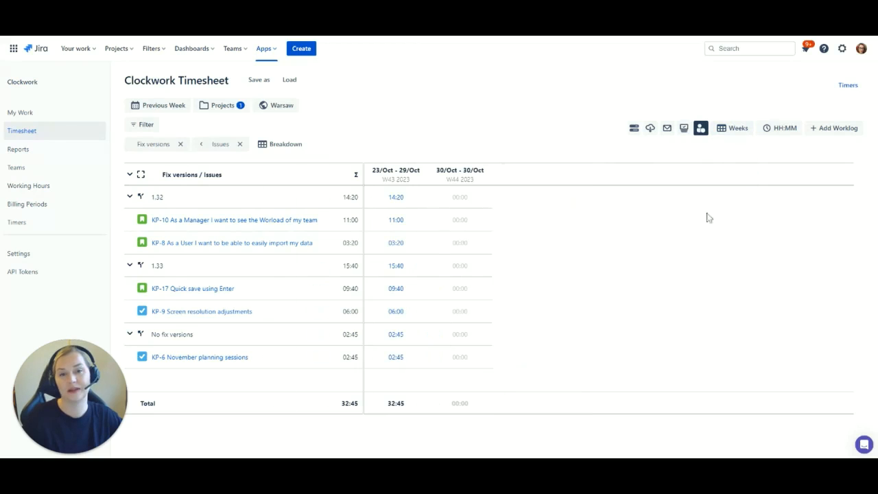
mouse_move(631, 258)
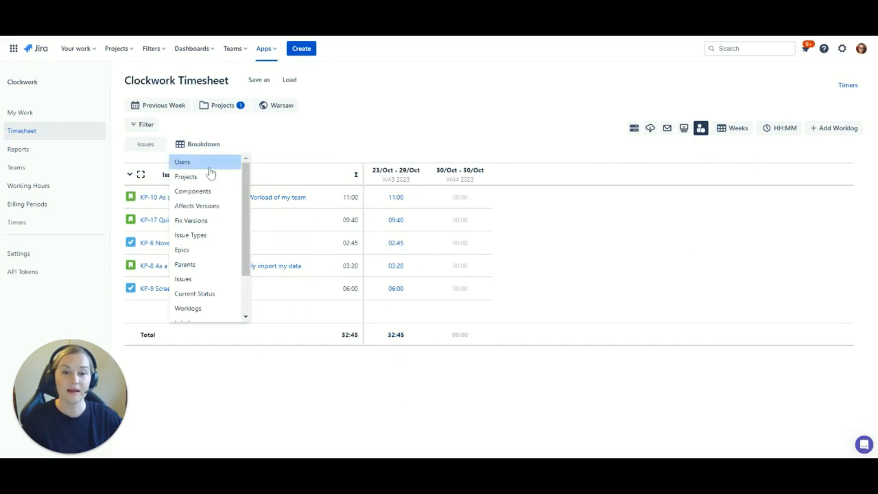
left_click(181, 162)
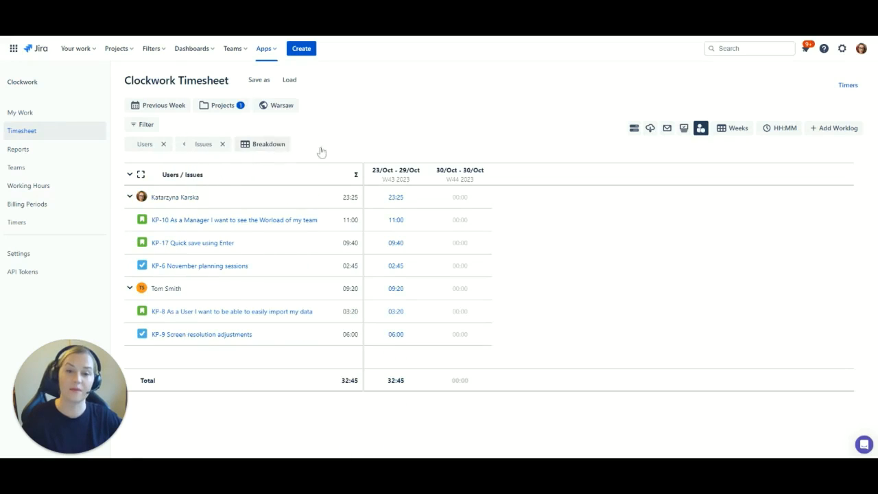
mouse_move(631, 130)
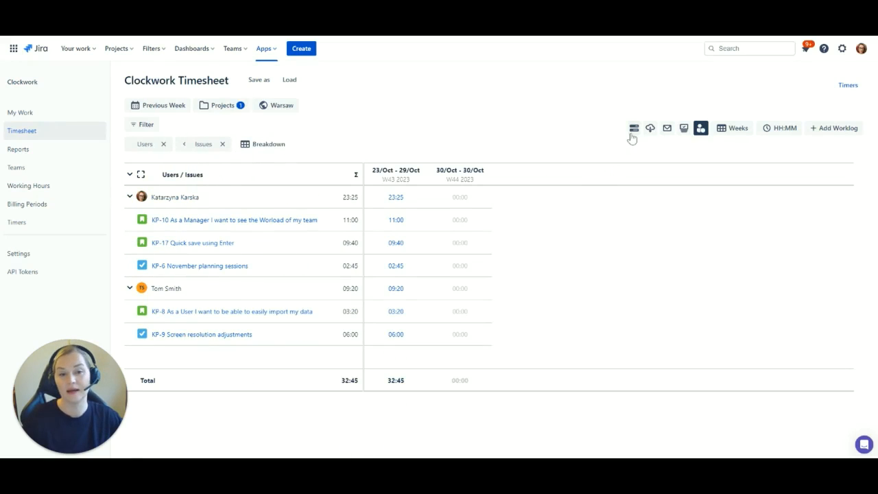
left_click(634, 128)
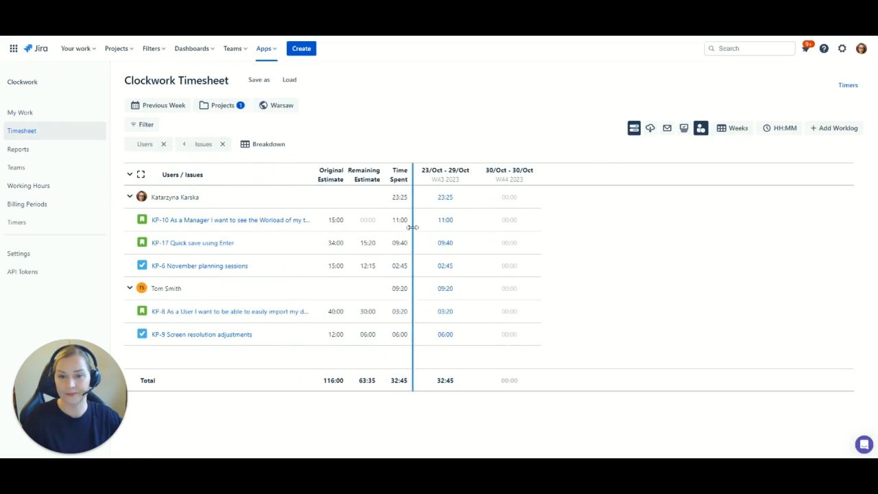
left_click(733, 128)
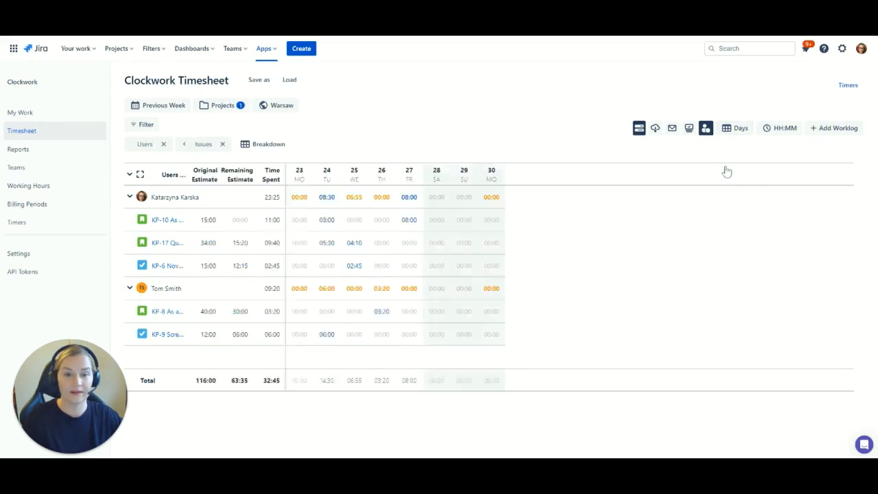
left_click(140, 173)
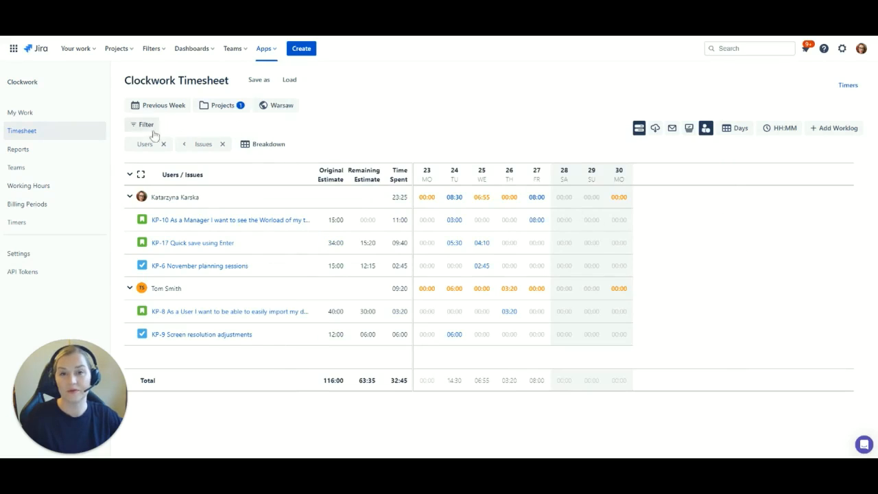
Add a Billable = true filter so only billable worklogs remain.
left_click(143, 124)
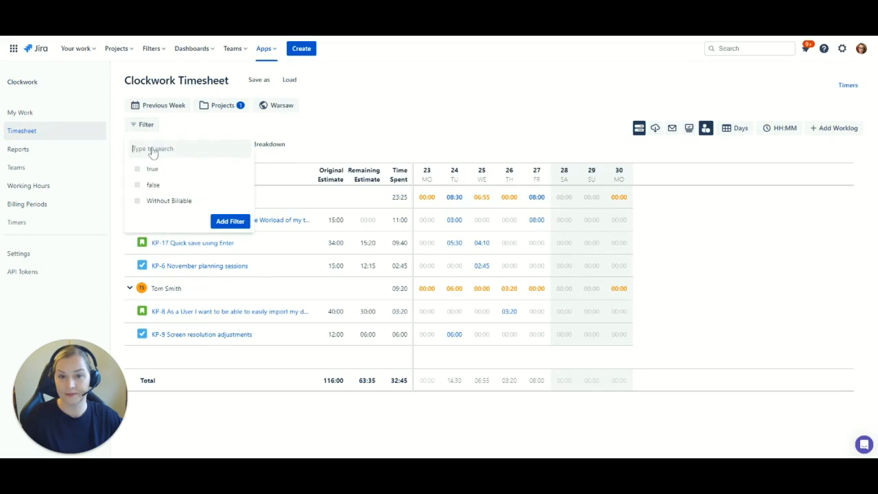
left_click(152, 168)
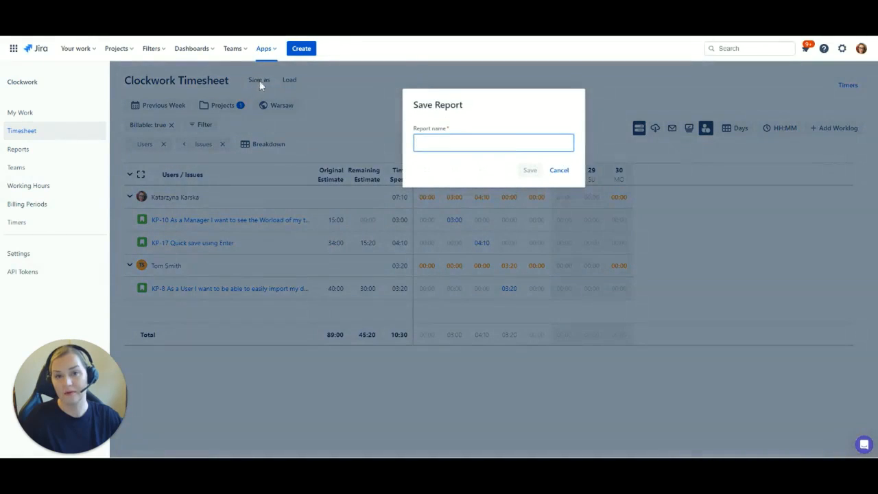
Save the filtered timesheet as a report named 'Billable report'.
type("Billable report")
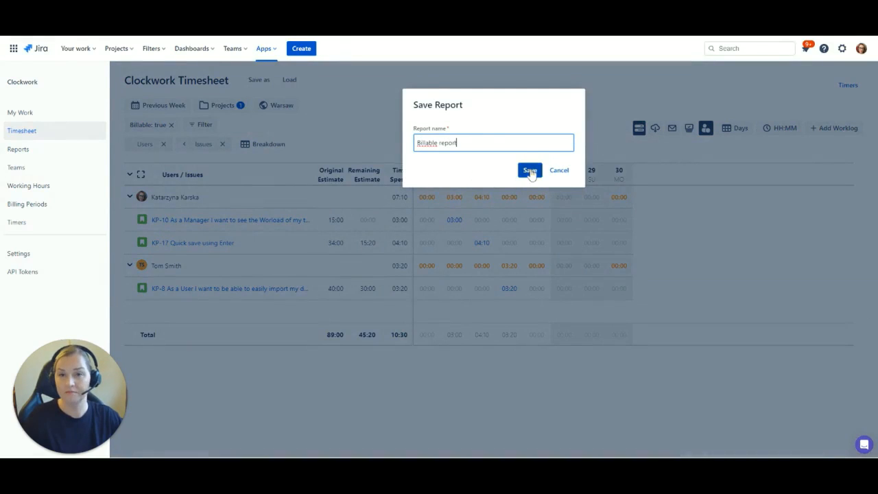
left_click(530, 170)
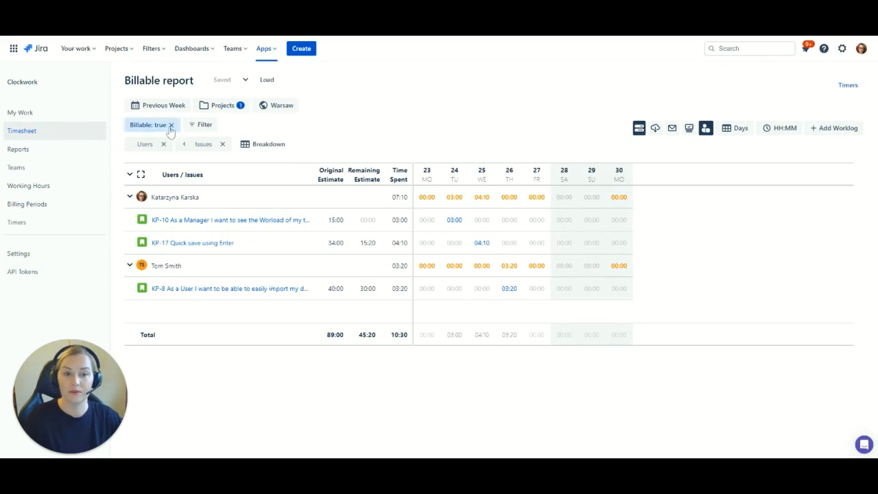
Remove the Billable filter and briefly try the Undertime work >2h outlier filter, then discard it.
left_click(170, 124)
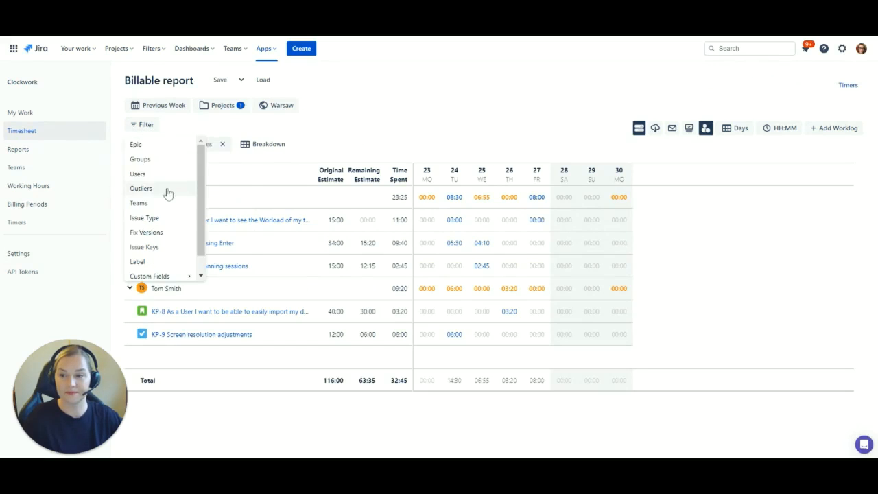
left_click(140, 188)
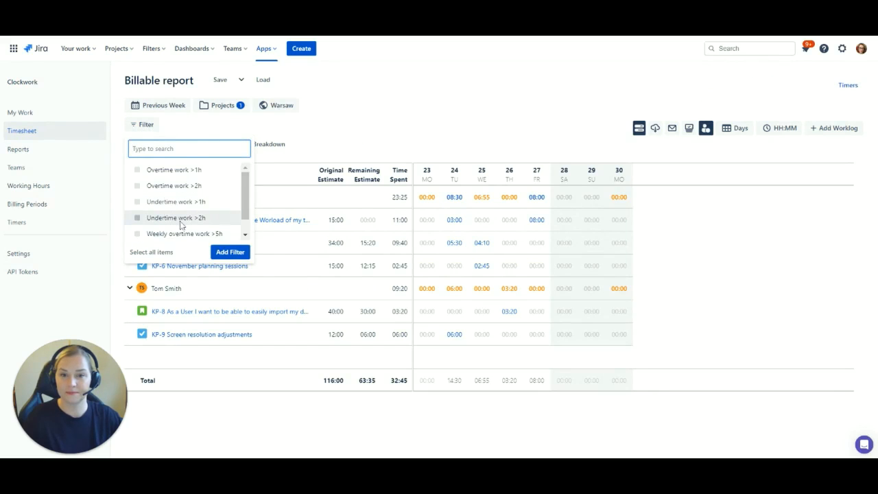
left_click(230, 253)
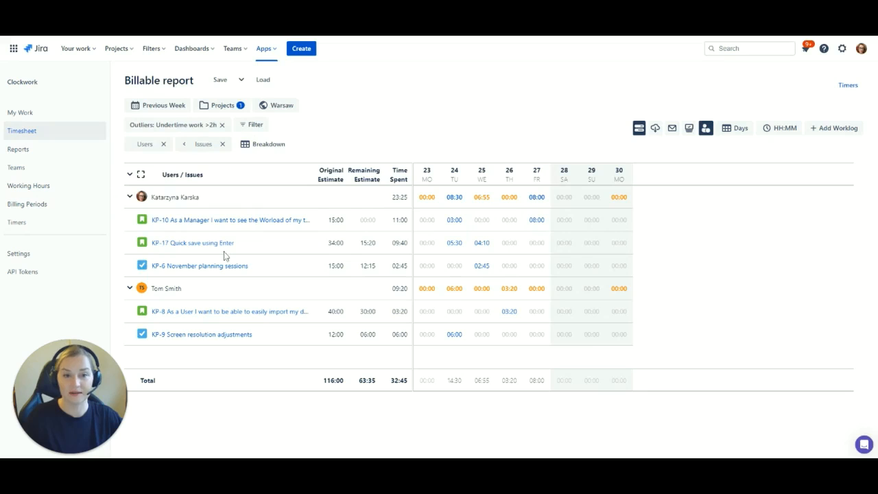
left_click(222, 125)
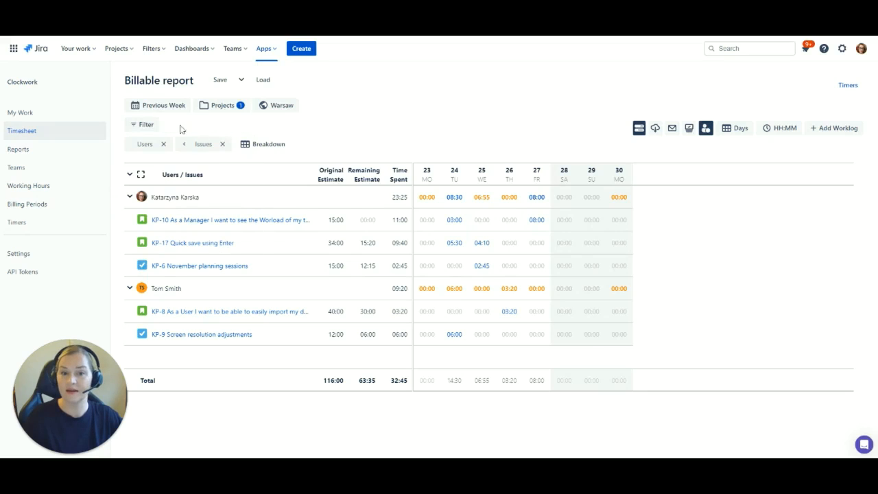
Apply the Weekly undertime work >5h outlier filter to the report.
left_click(143, 123)
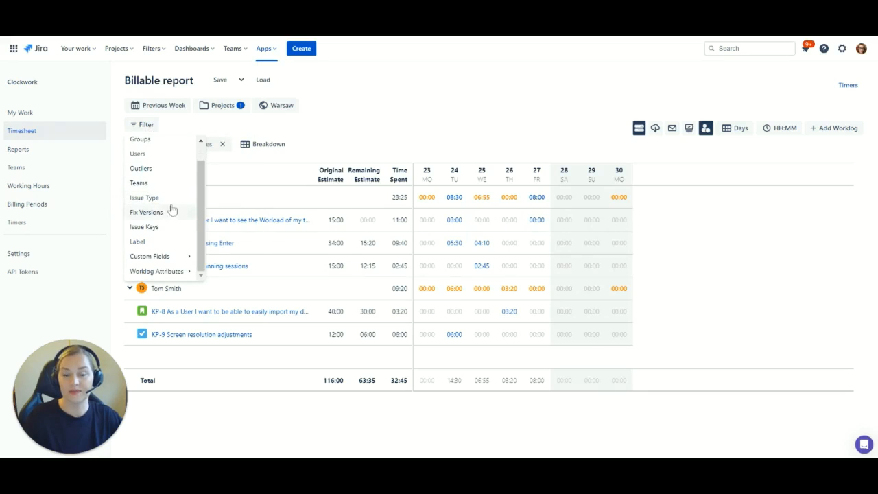
left_click(157, 271)
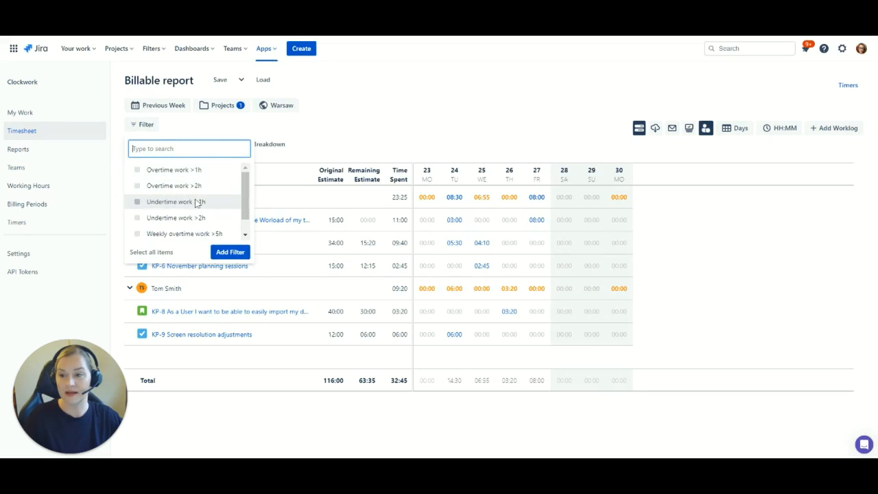
scroll("down", 3)
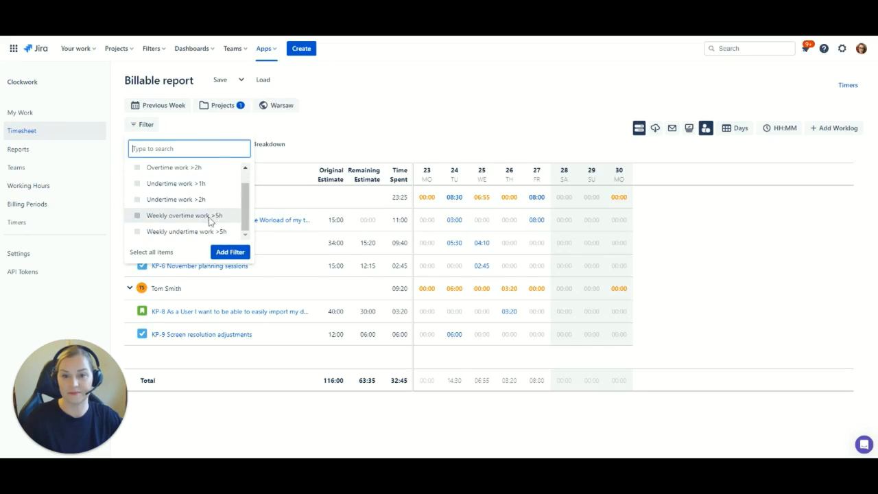
left_click(137, 230)
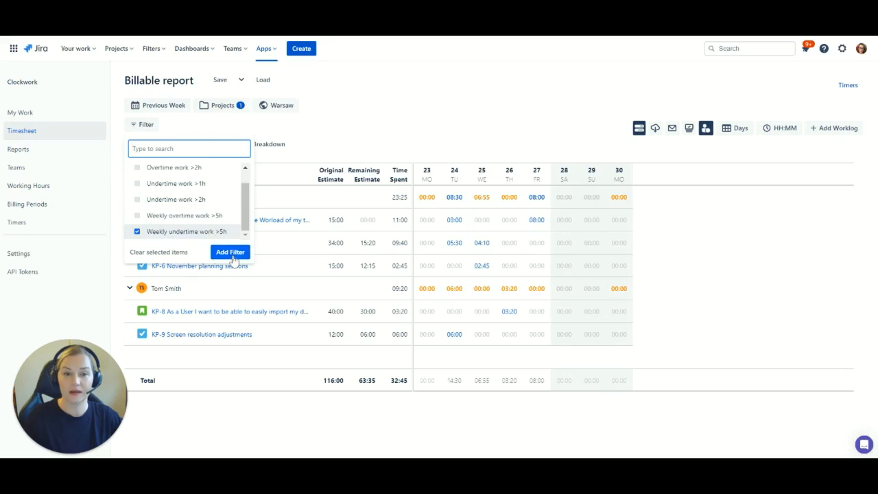
left_click(231, 252)
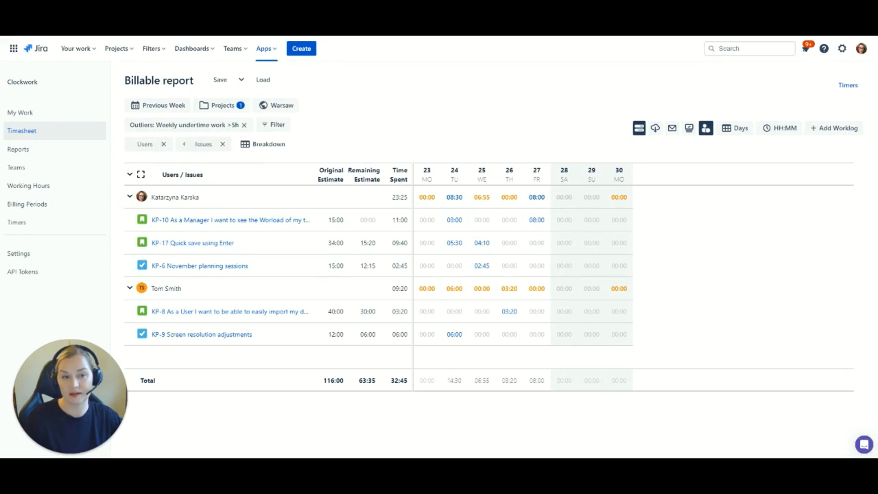
Email the flagged users with the message 'Please add your time spent on traveling last week!'.
left_click(705, 127)
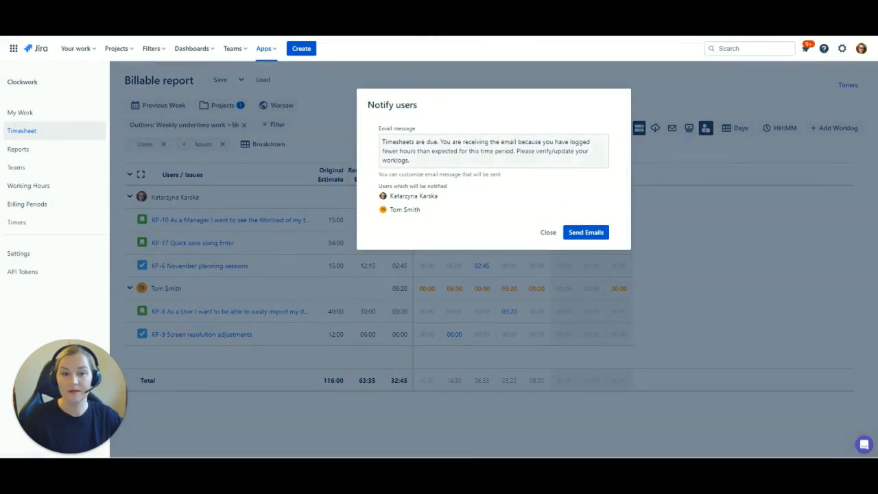
triple_click(492, 151)
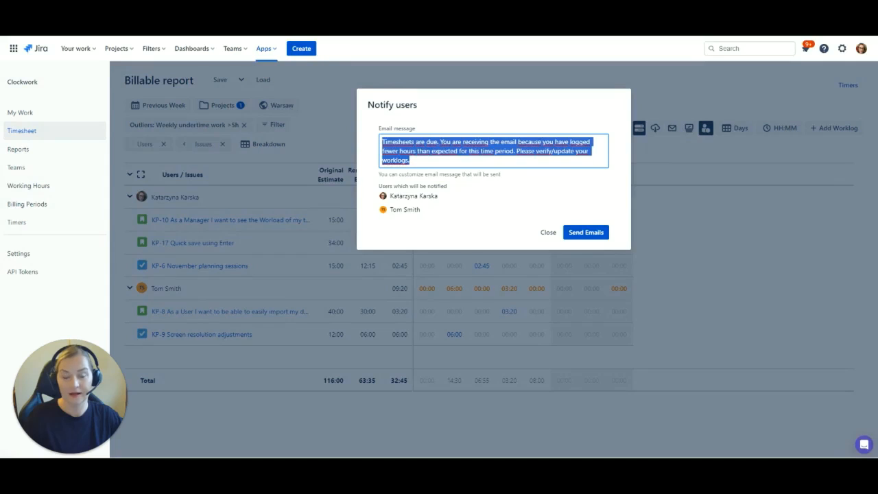
type("Please add")
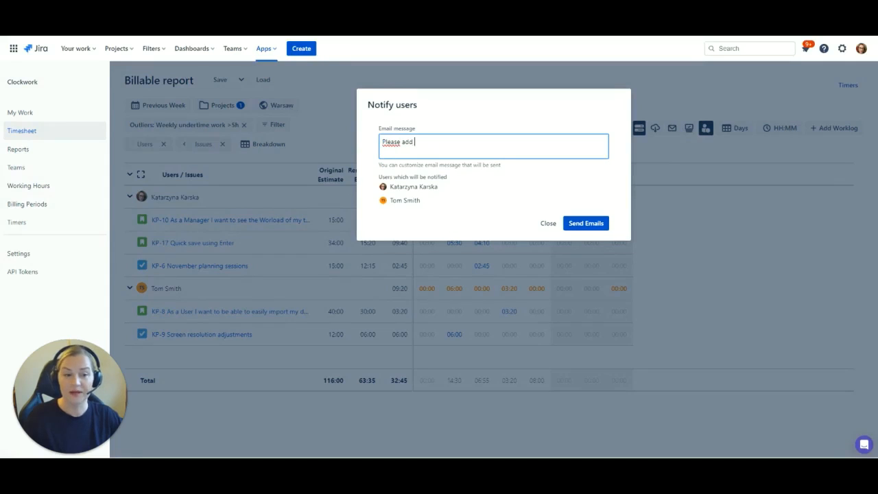
type("you")
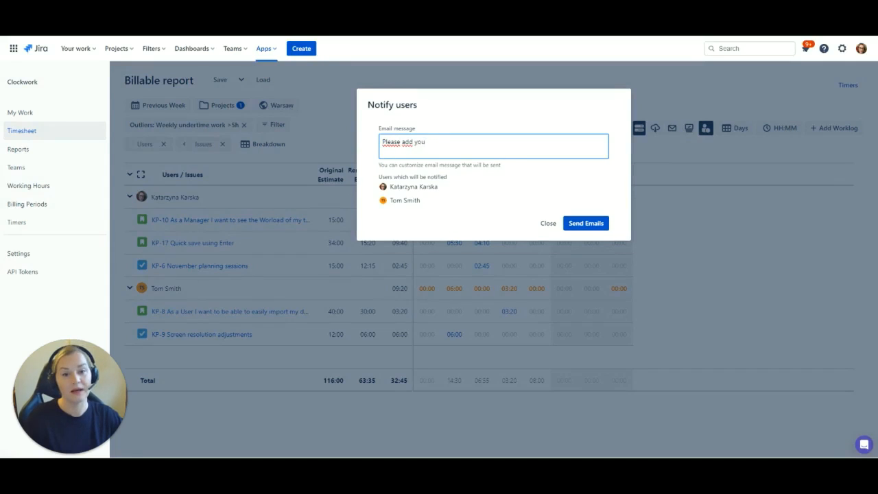
type("r time spent")
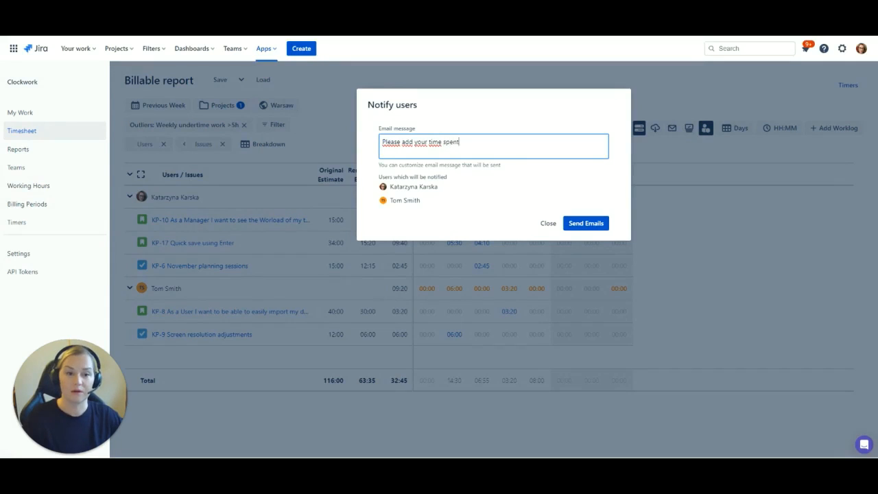
type("on traveling")
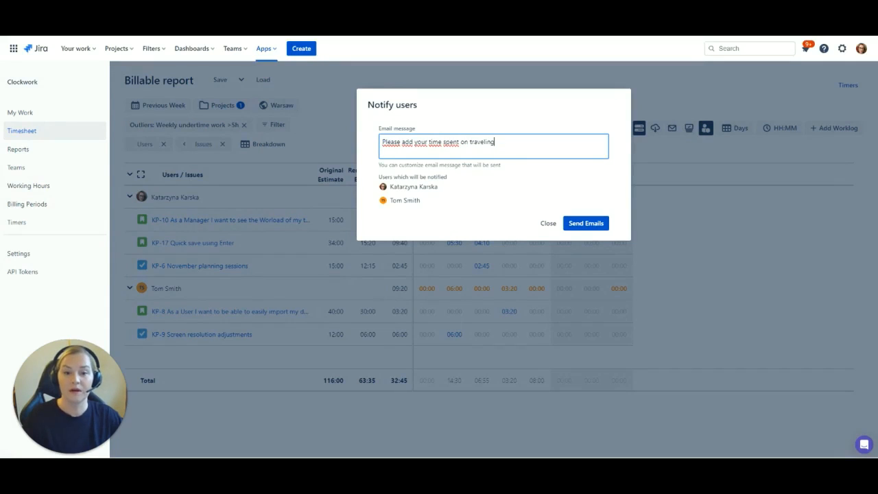
type("last")
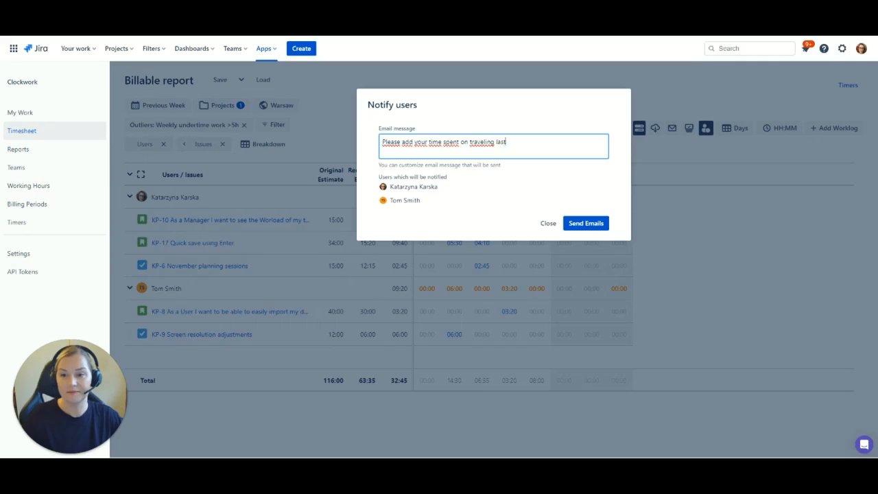
type("week. Thanks")
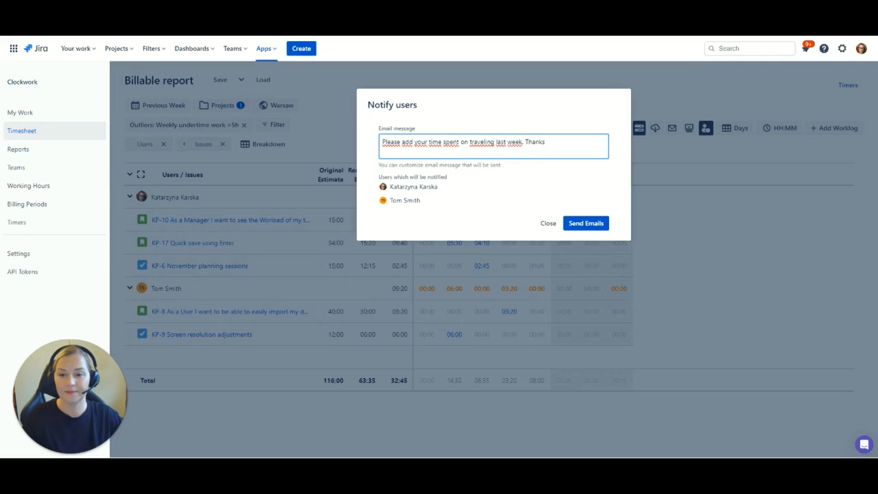
type("!")
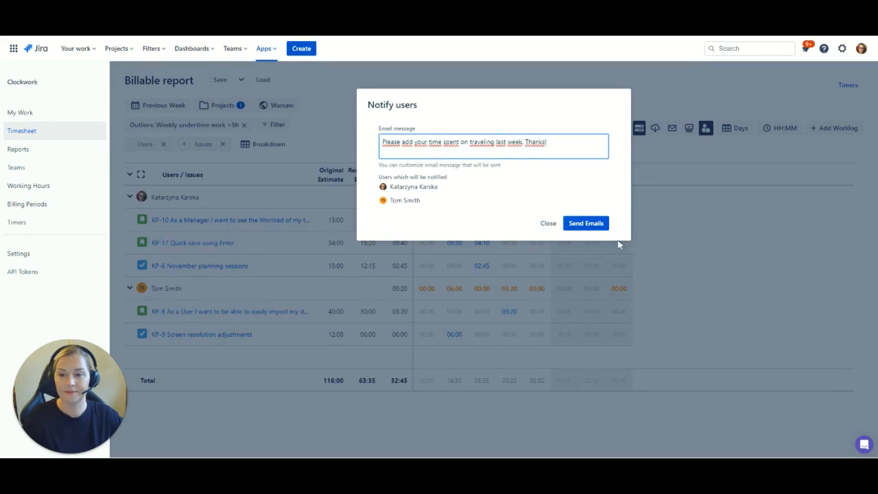
left_click(584, 222)
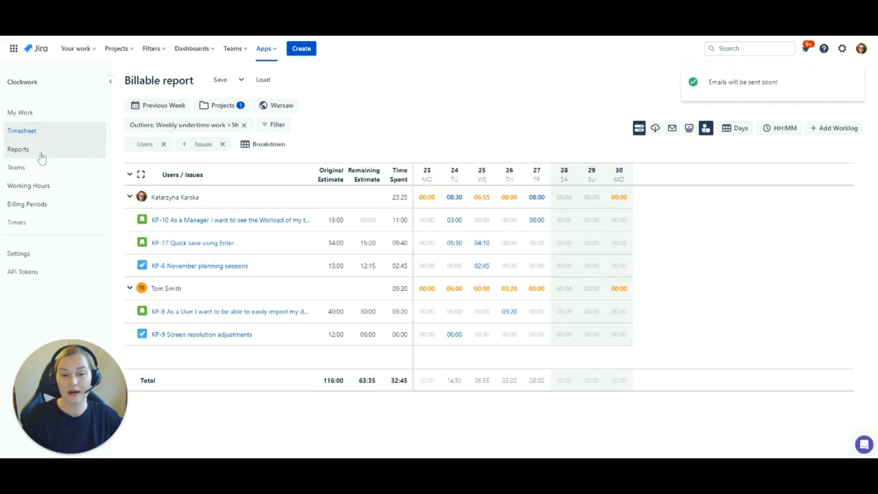
Return to the saved Reports list.
left_click(18, 148)
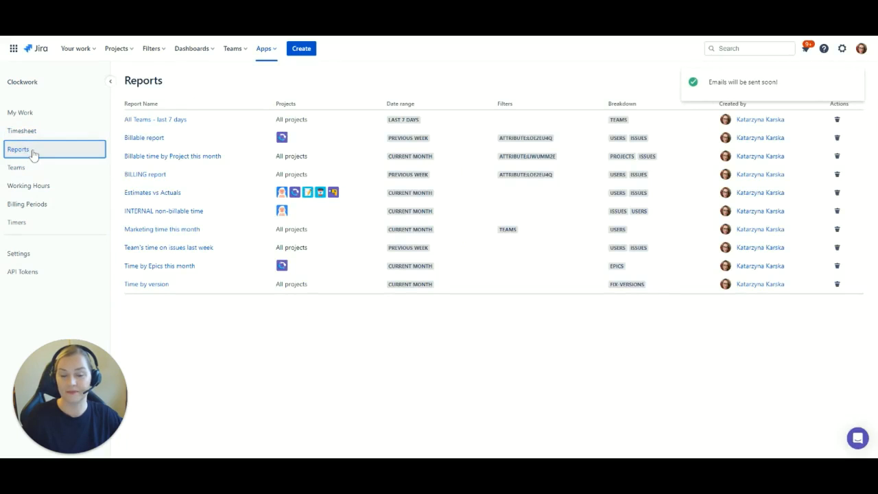